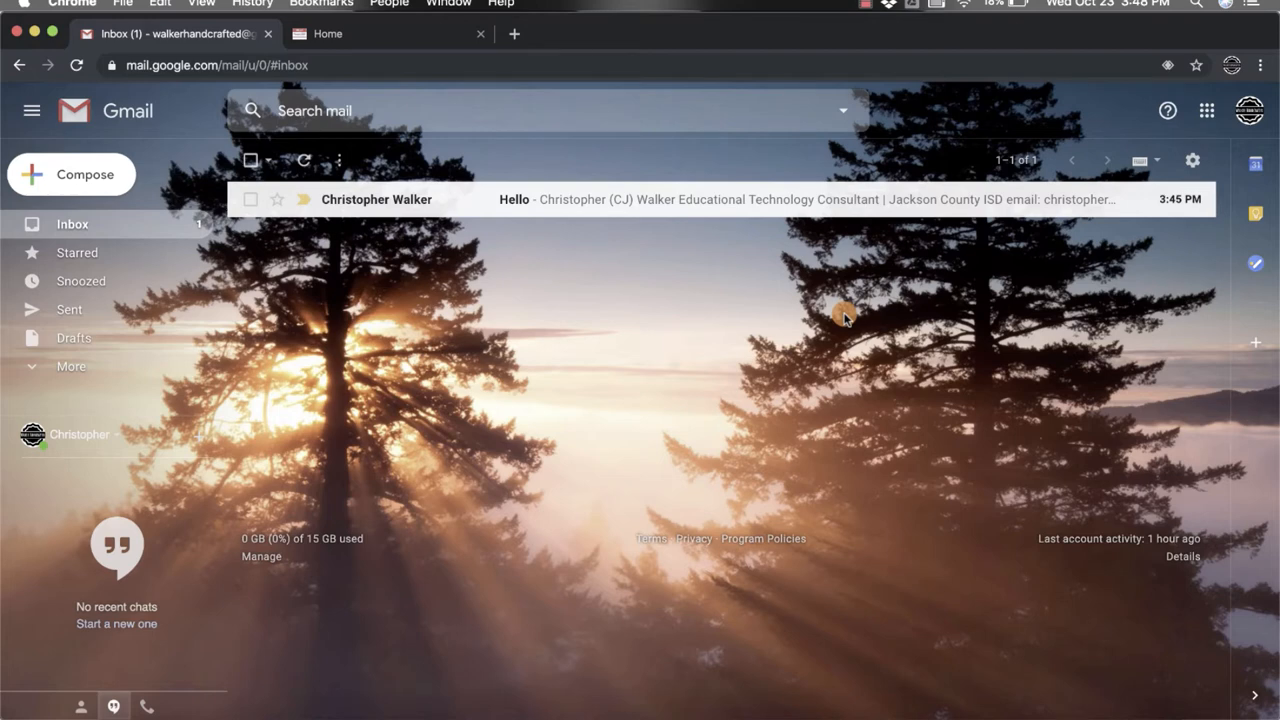
pyautogui.moveTo(665, 313)
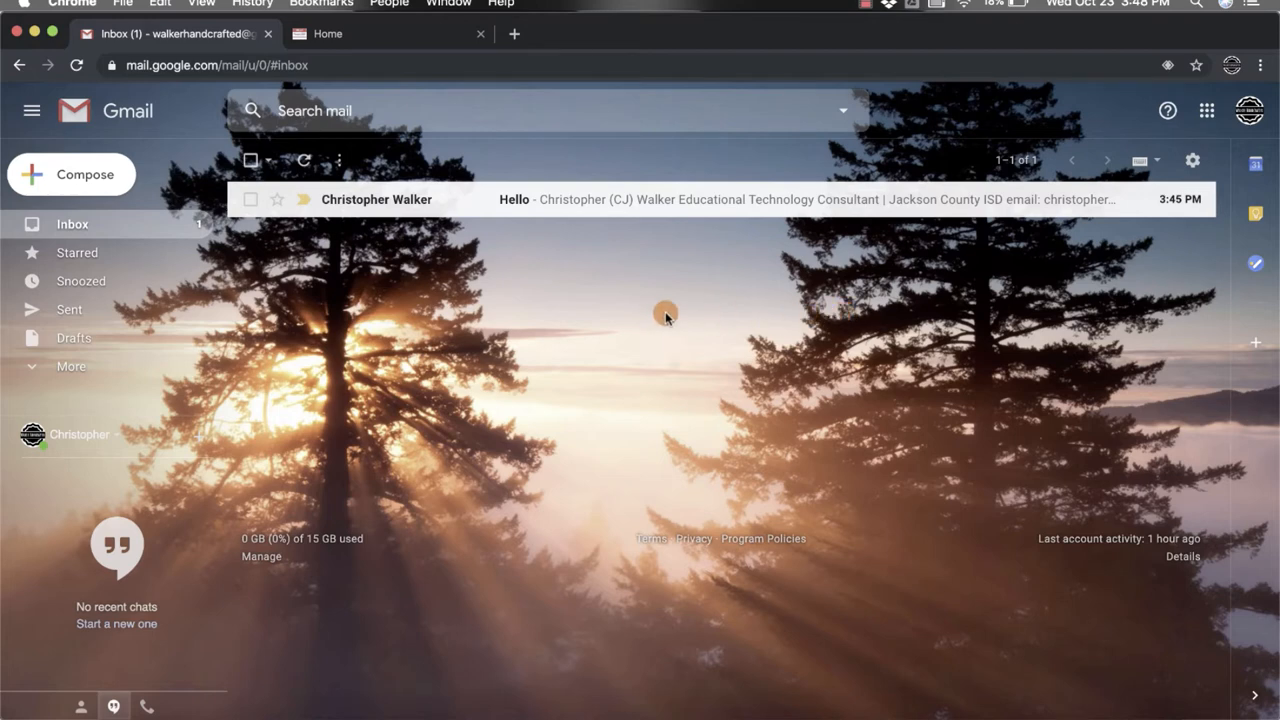
pyautogui.moveTo(506, 199)
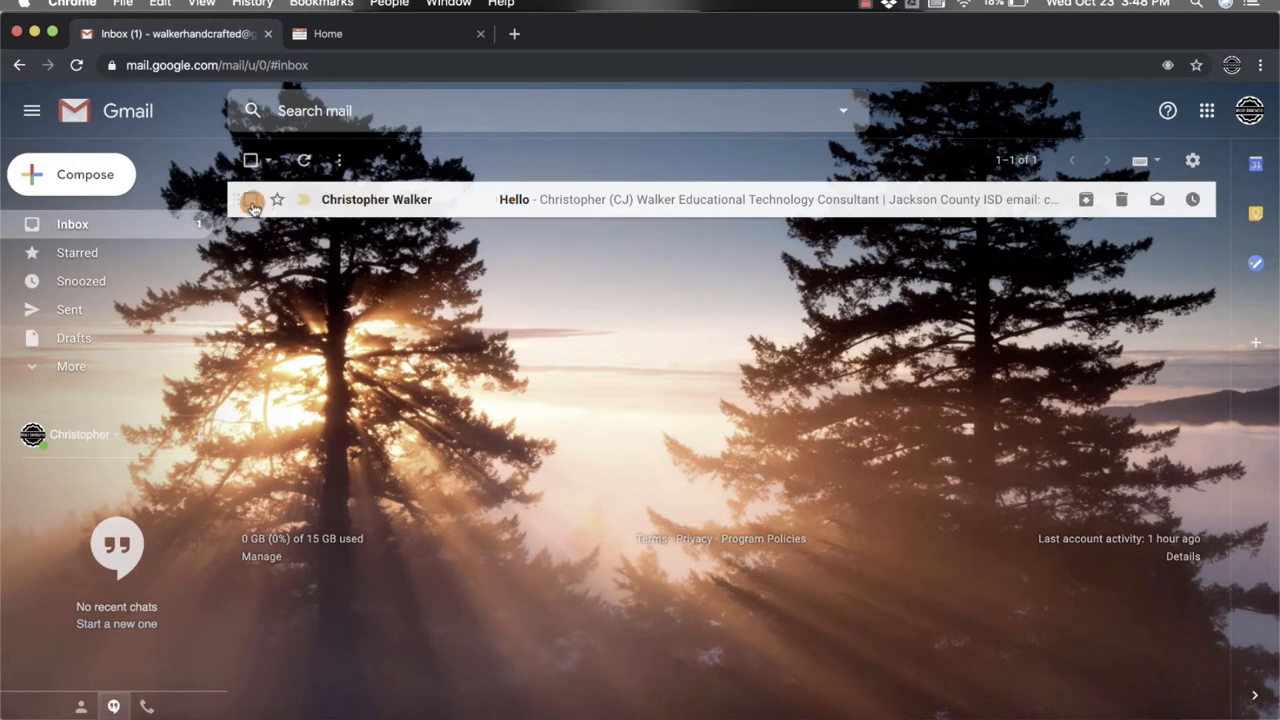
# Tick the checkbox of the 'Hello' email in the inbox
pyautogui.click(251, 199)
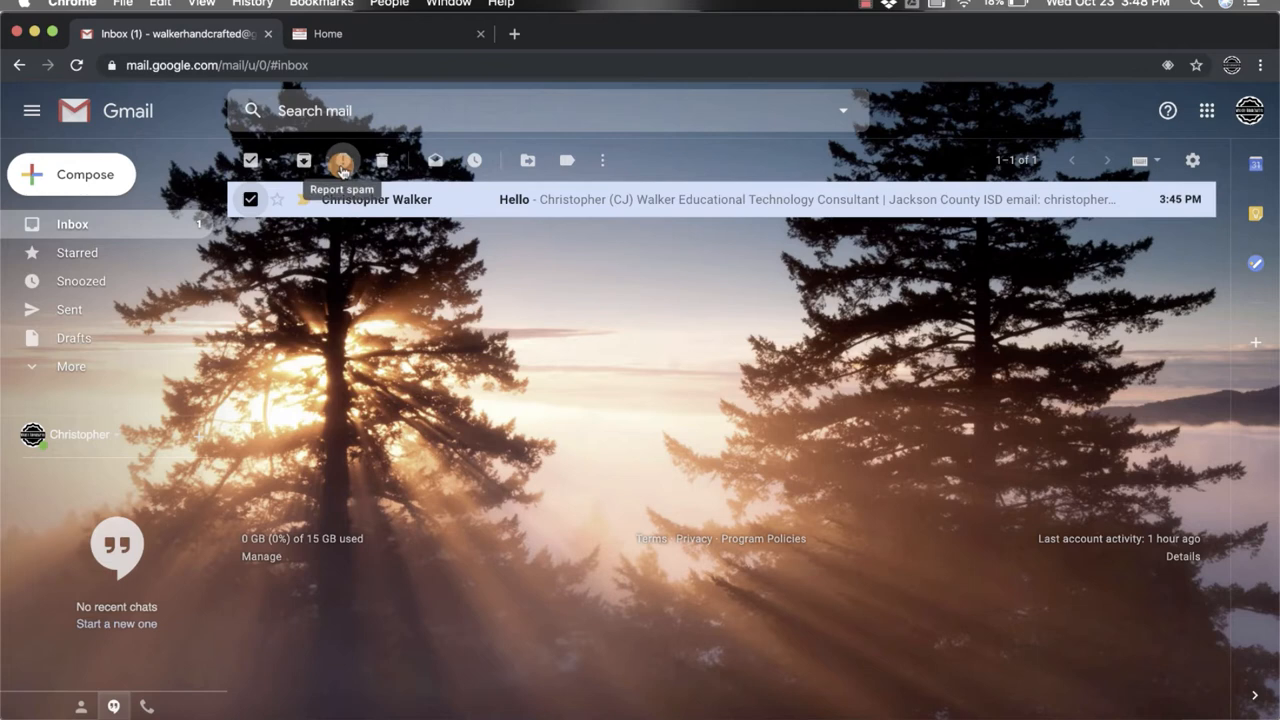
pyautogui.moveTo(435, 160)
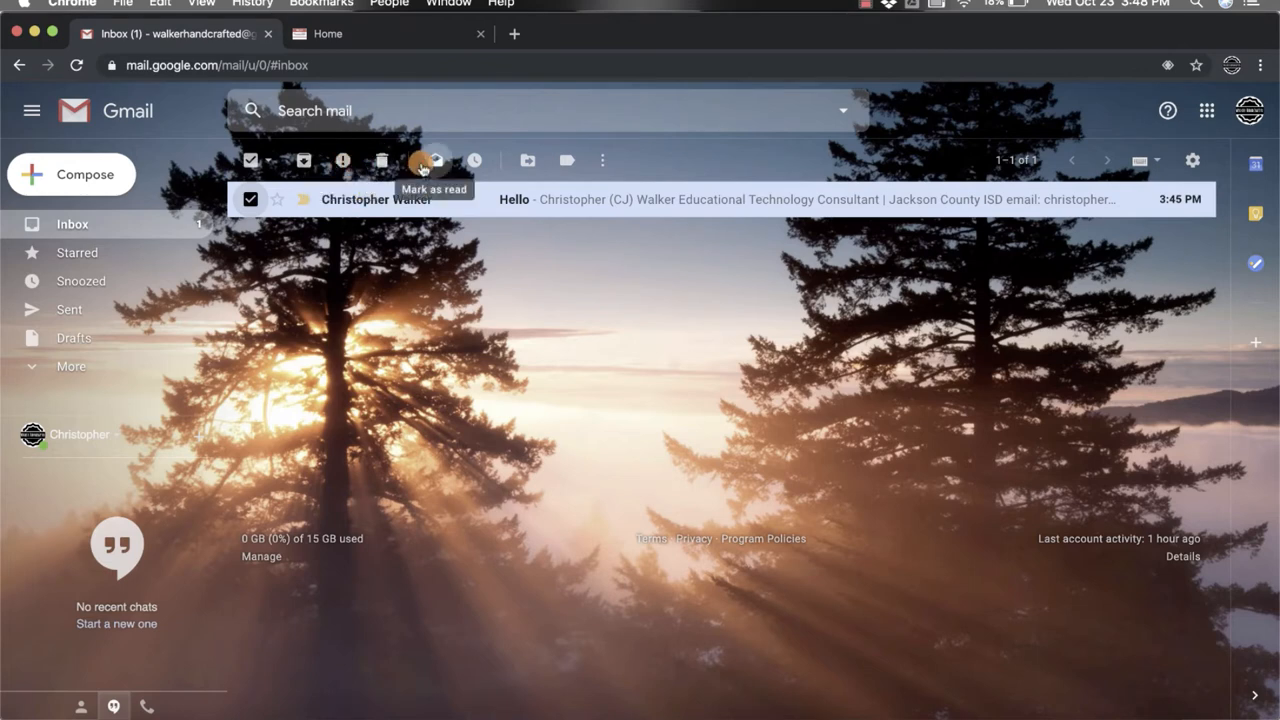
pyautogui.moveTo(473, 160)
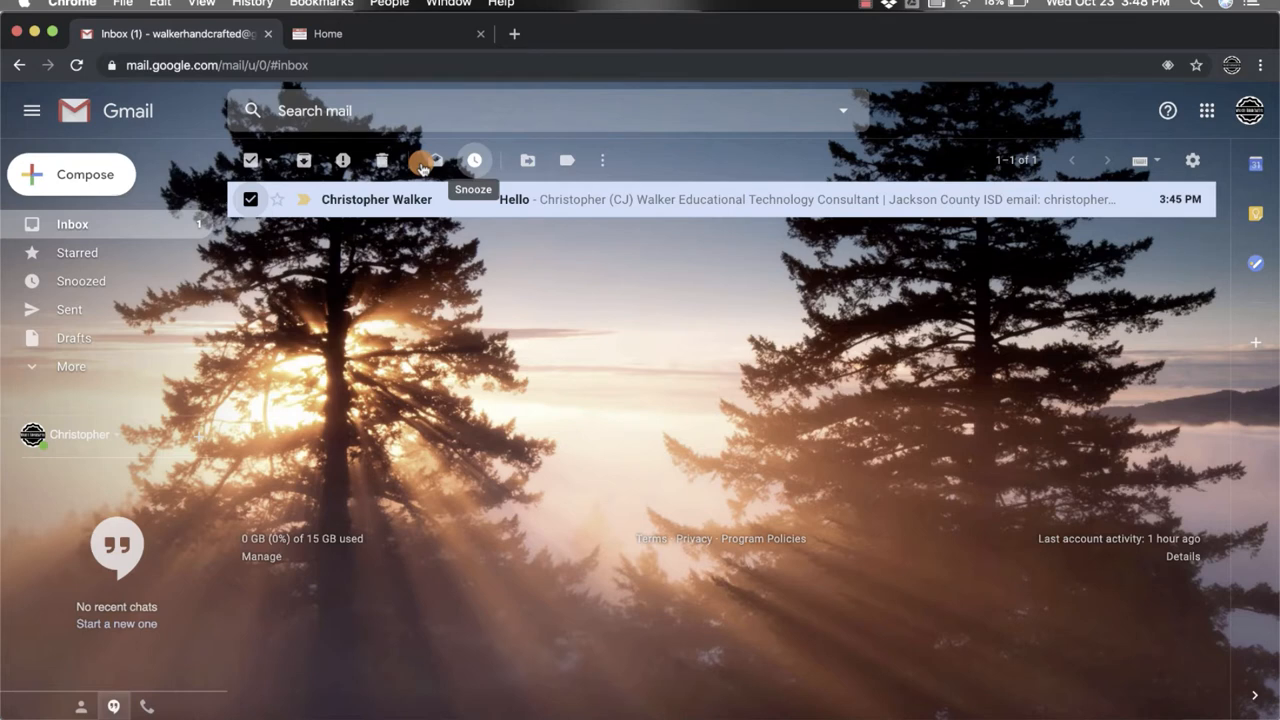
# Bring up the snooze menu for the selected 'Hello' email
pyautogui.click(473, 160)
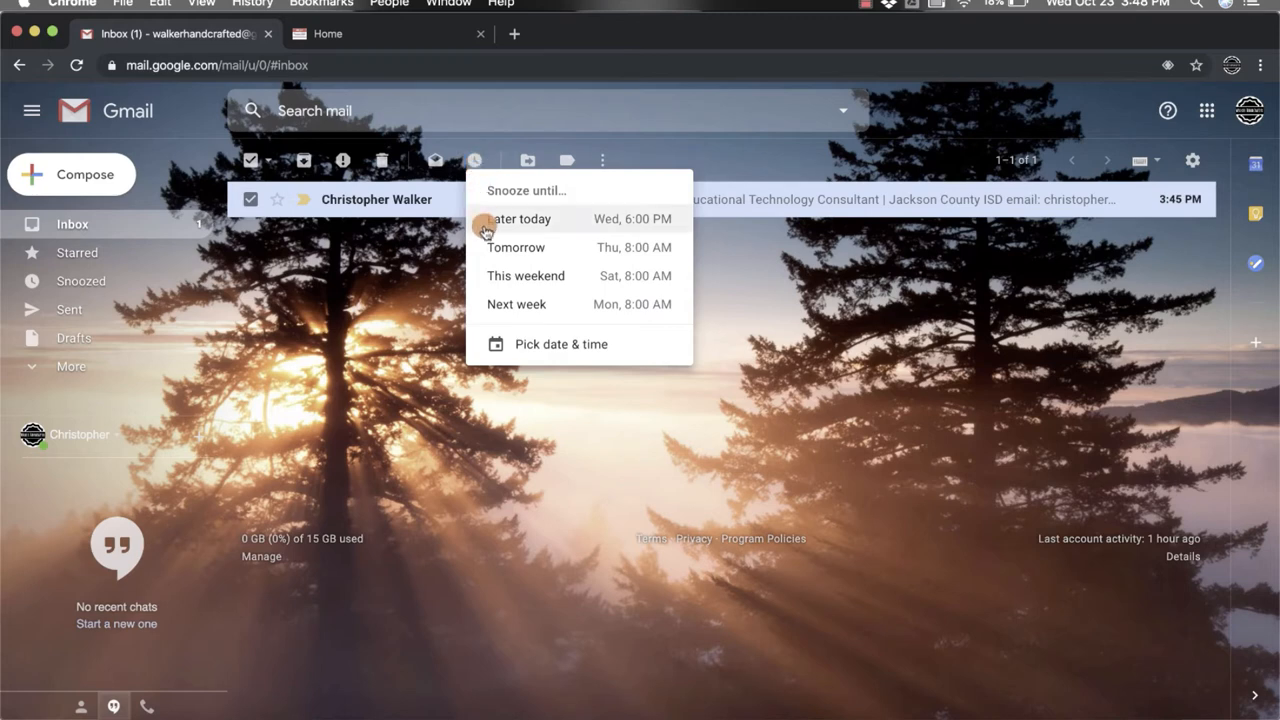
pyautogui.moveTo(588, 228)
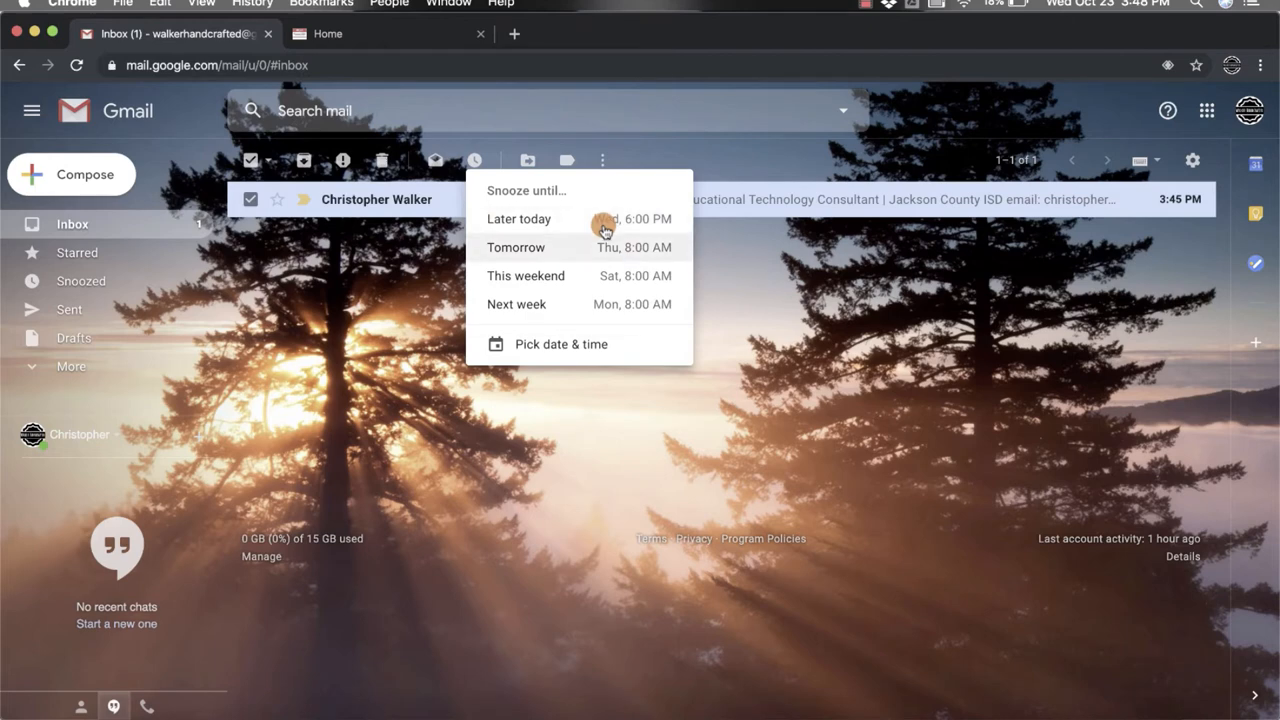
pyautogui.moveTo(630, 295)
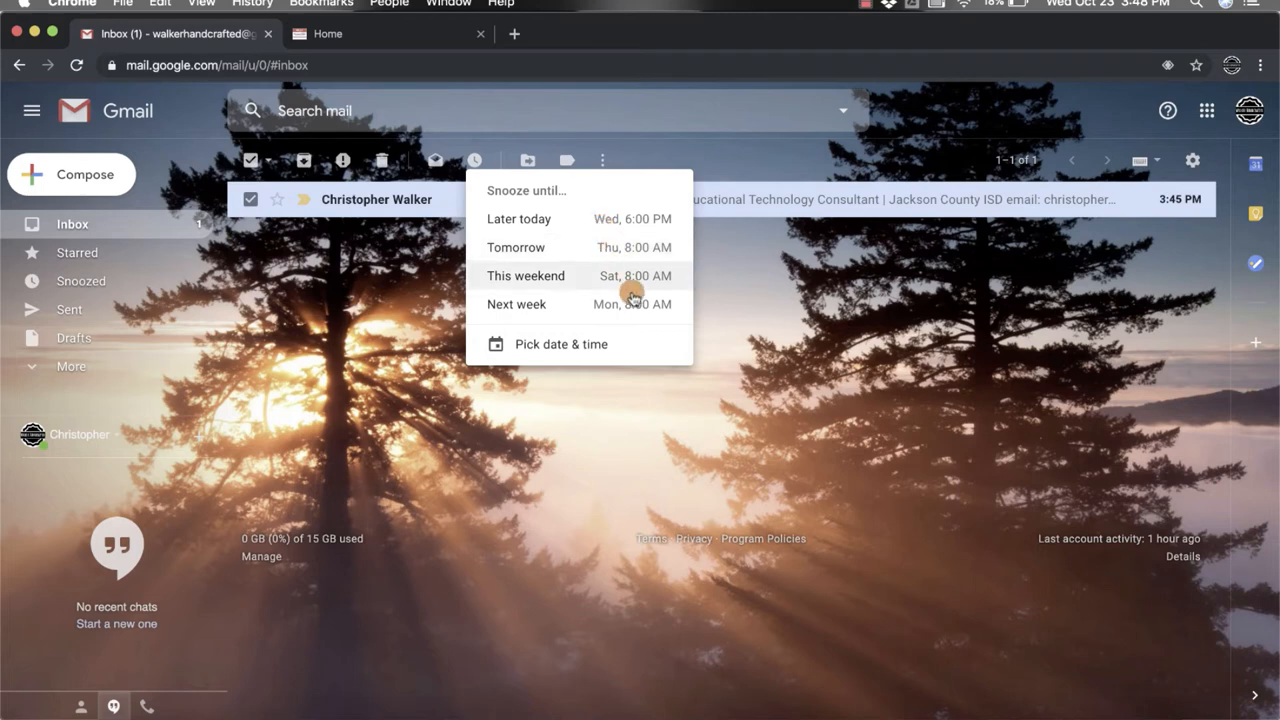
pyautogui.moveTo(638, 304)
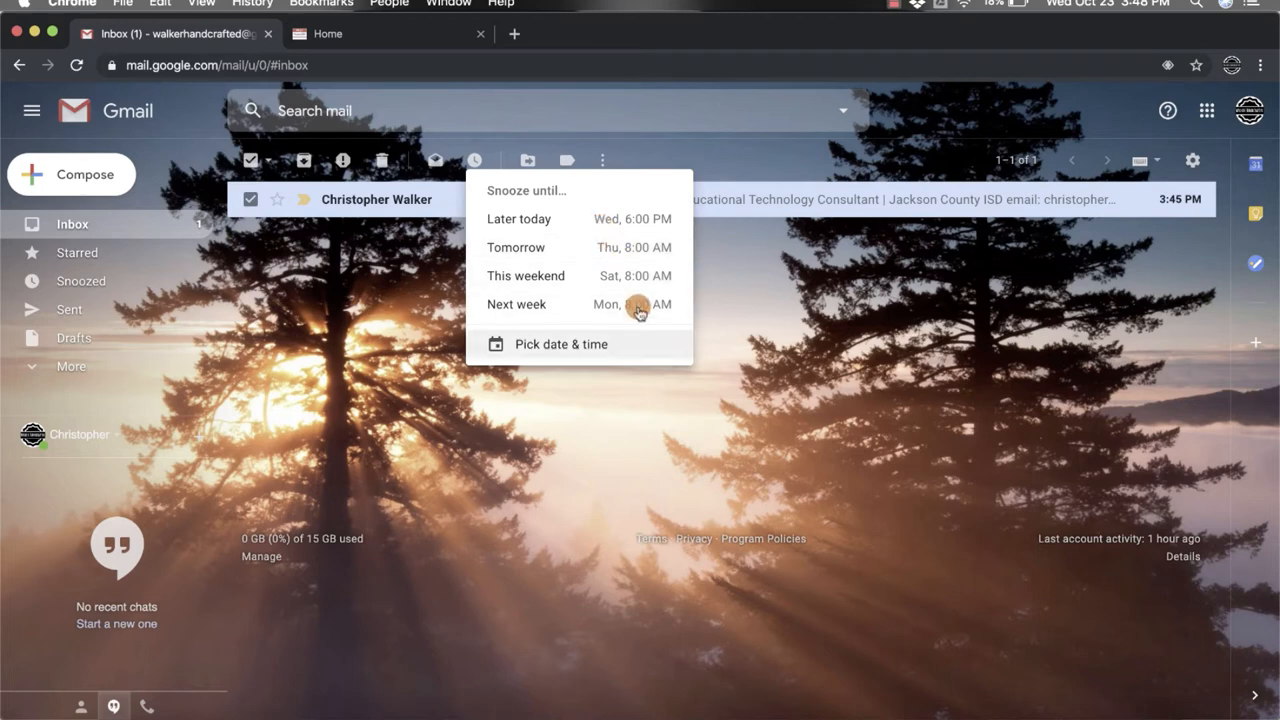
# Enter a custom snooze of Oct 31, 2019 at 10:30 AM in the date-and-time picker
pyautogui.click(561, 344)
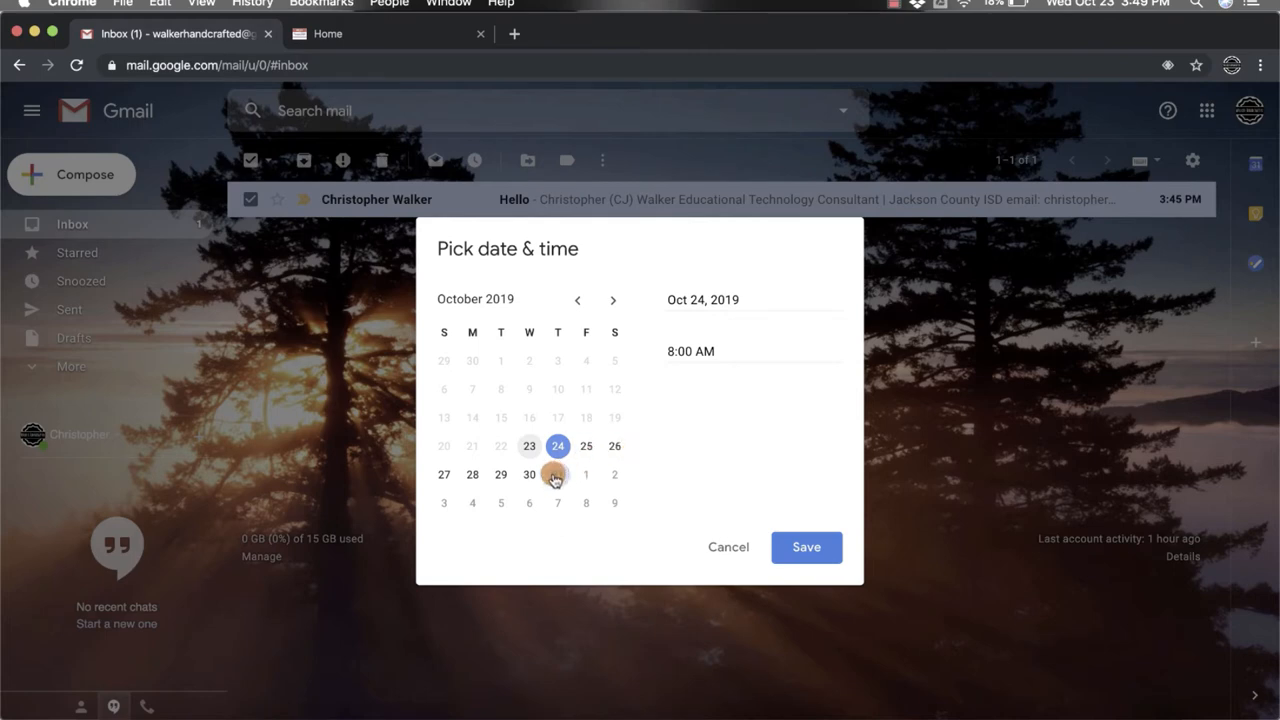
pyautogui.click(557, 474)
pyautogui.write('10')
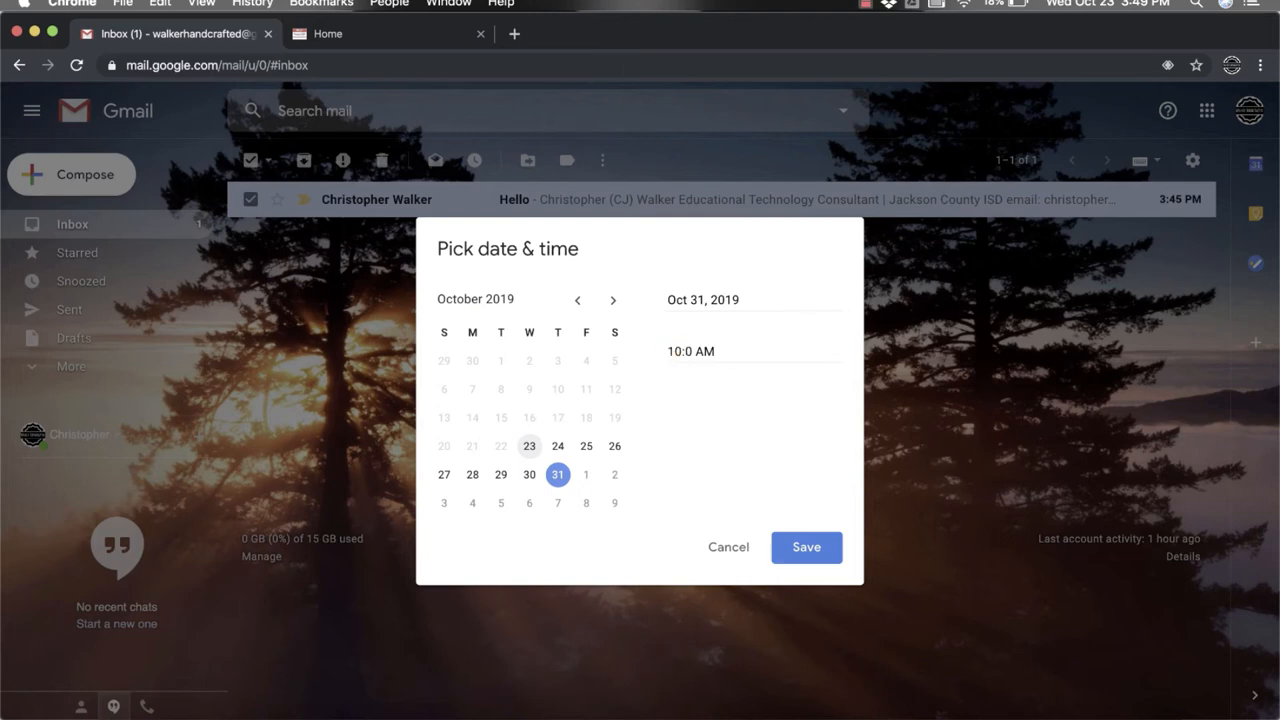
pyautogui.click(691, 351)
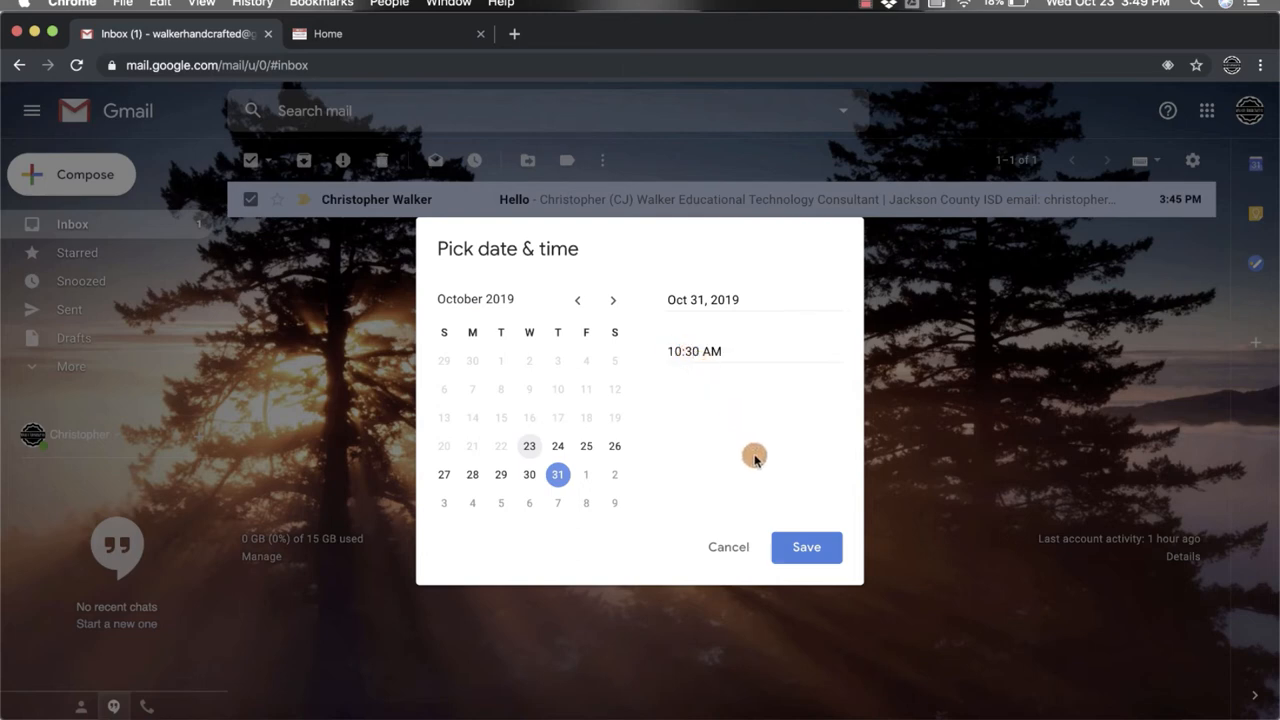
# Save the Oct 31, 10:30 AM snooze, emptying the inbox
pyautogui.click(806, 547)
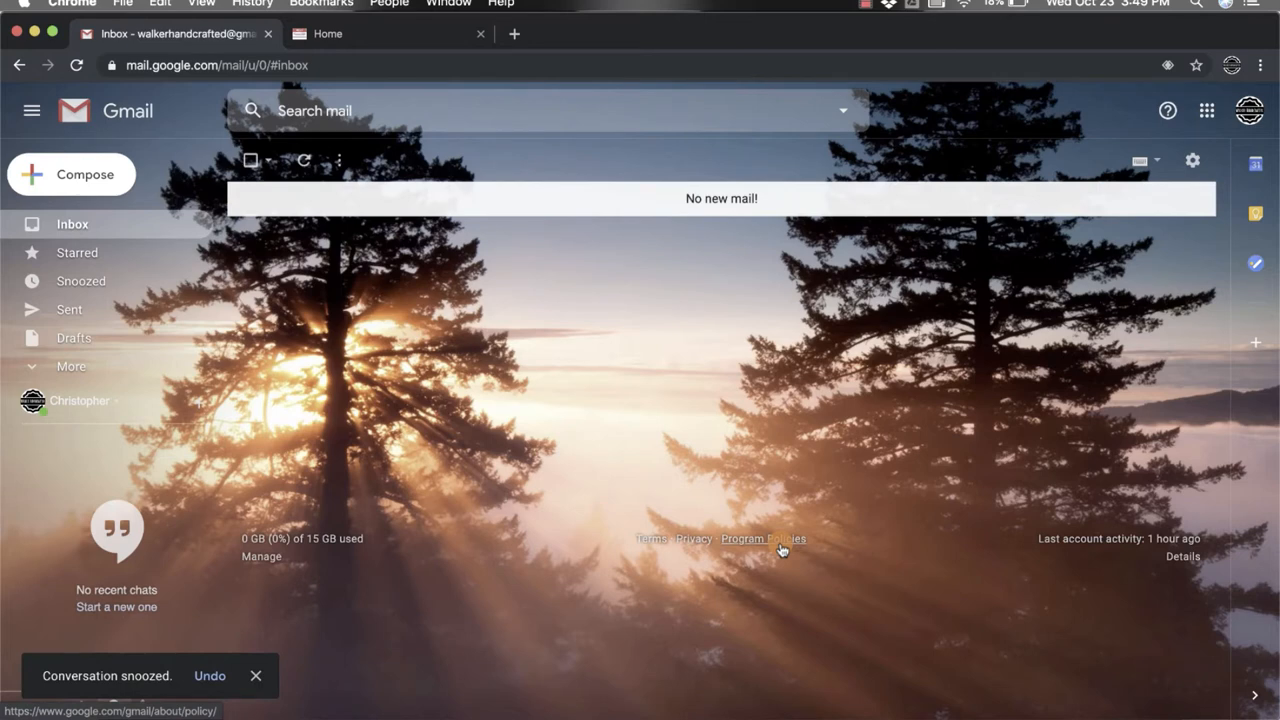
pyautogui.moveTo(785, 455)
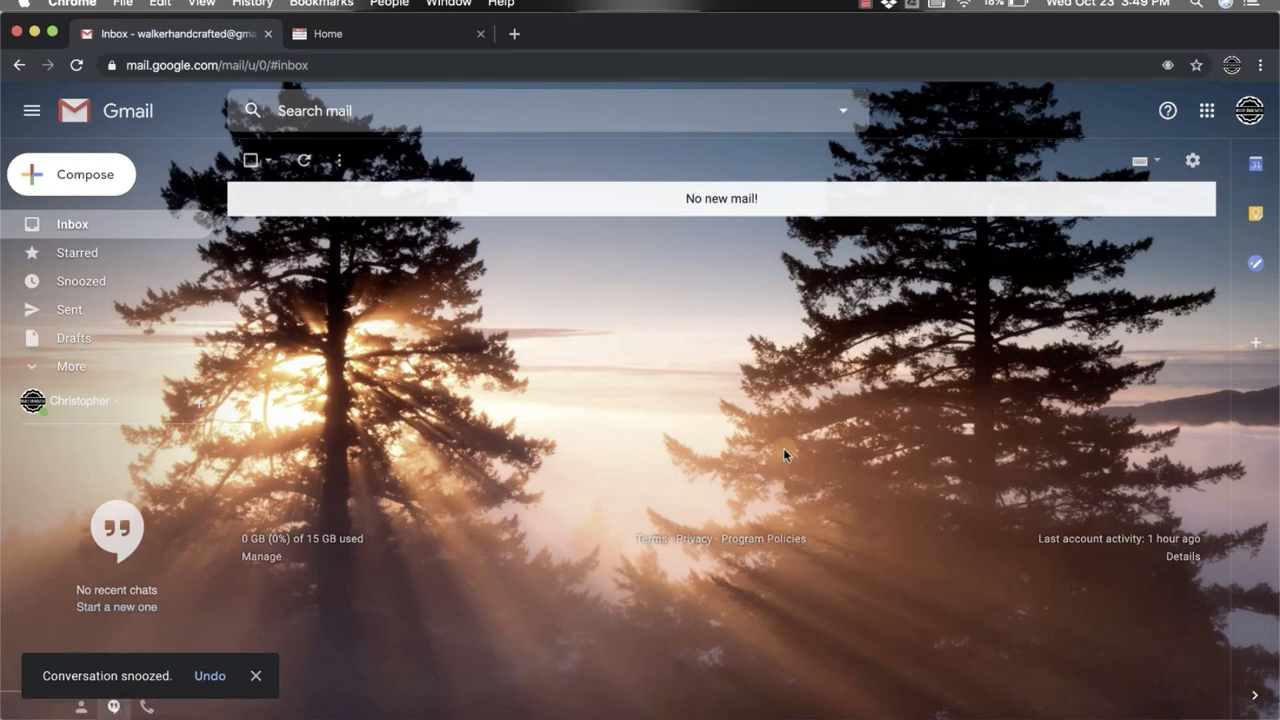
pyautogui.moveTo(795, 197)
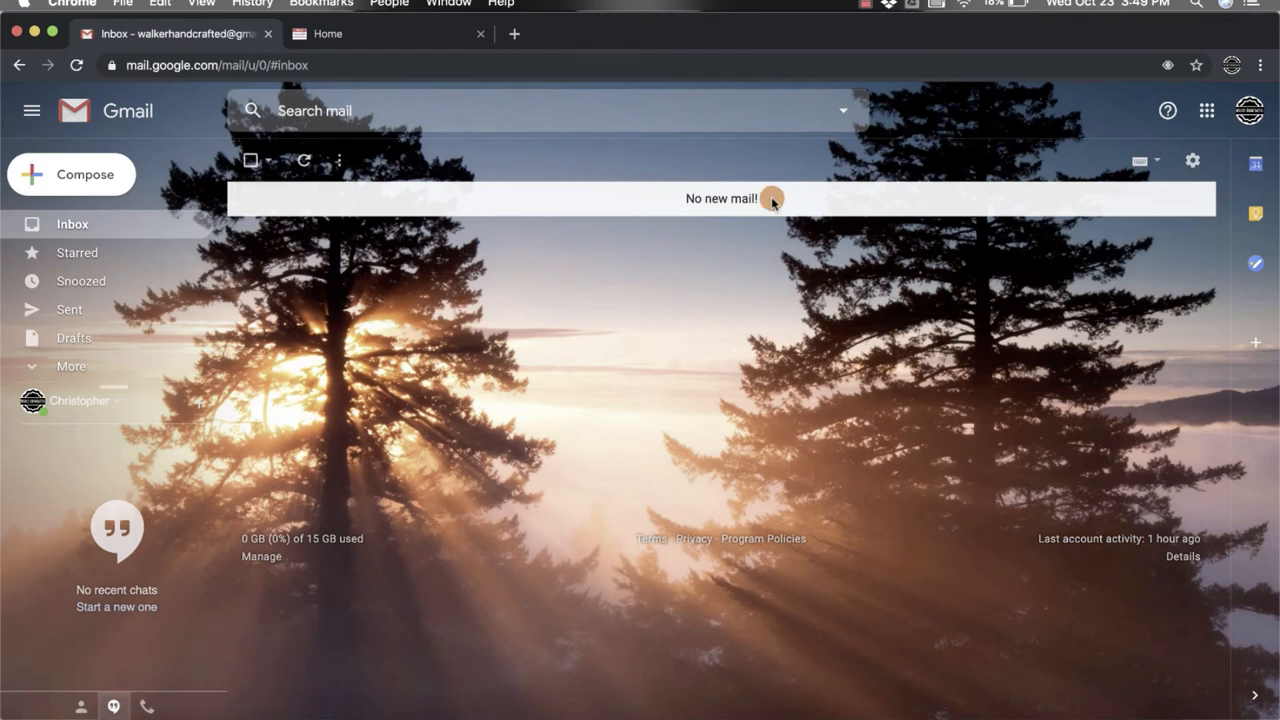
pyautogui.moveTo(160, 275)
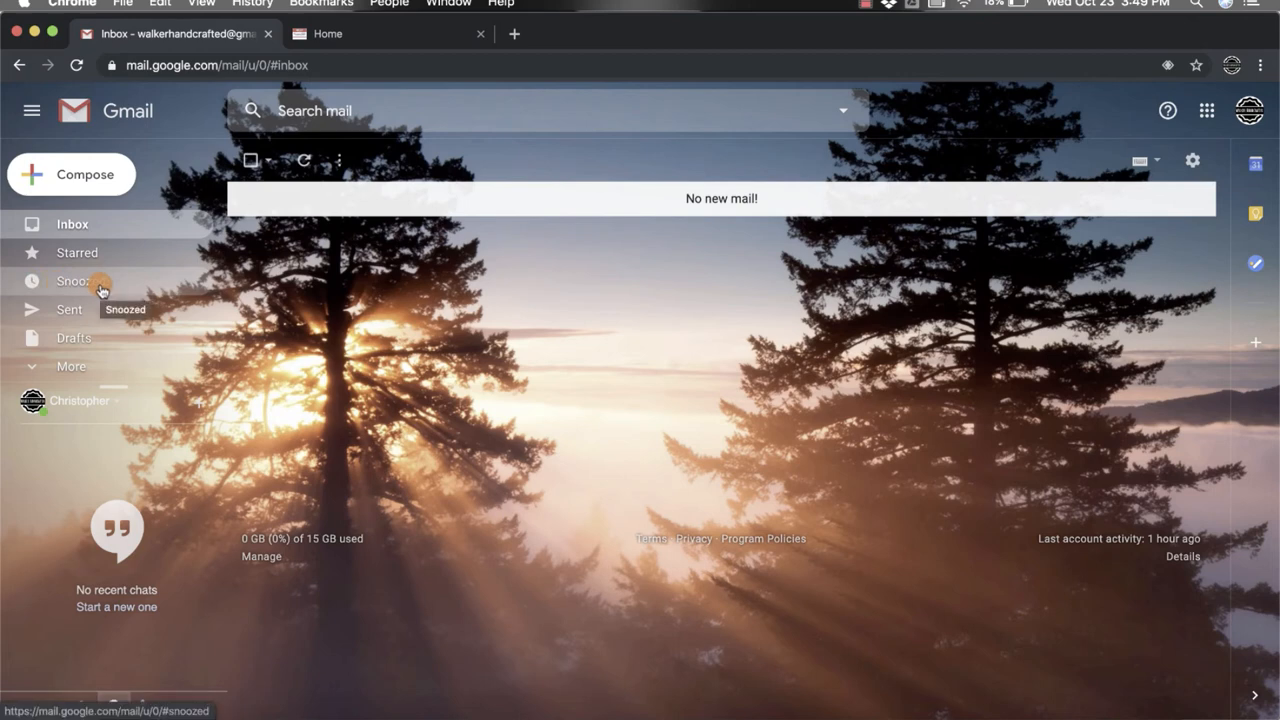
pyautogui.click(81, 281)
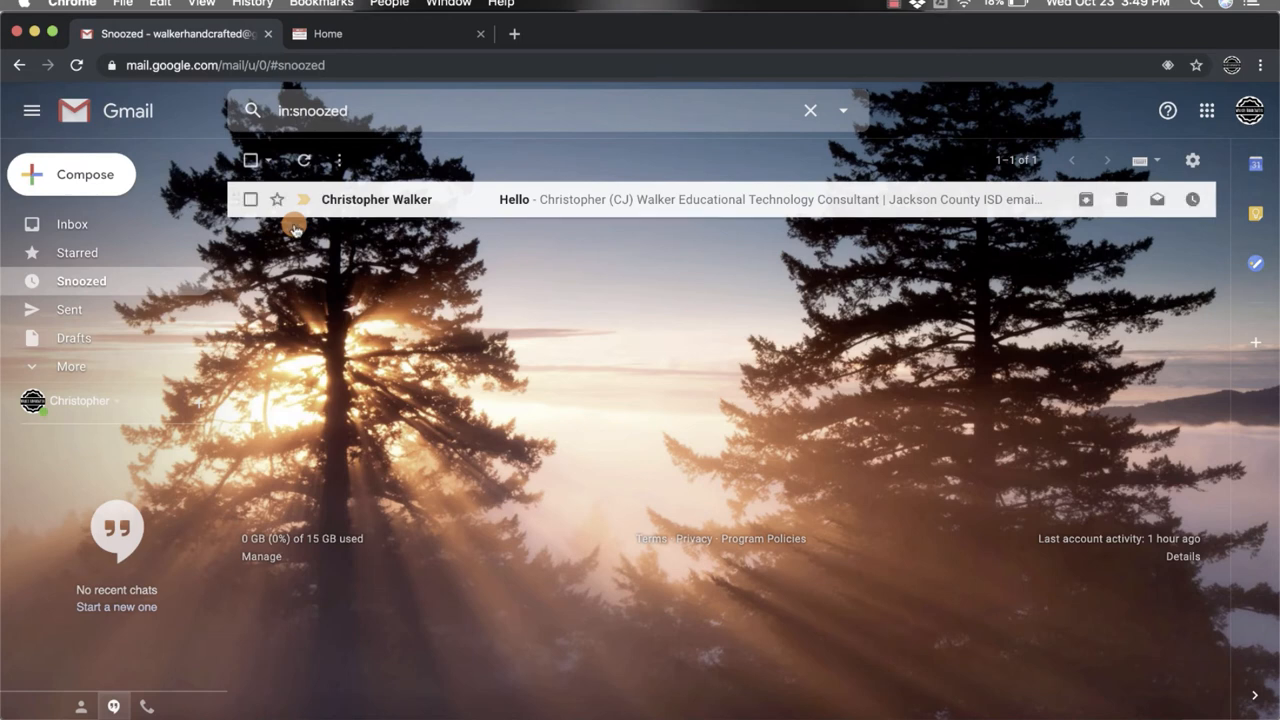
pyautogui.moveTo(1190, 199)
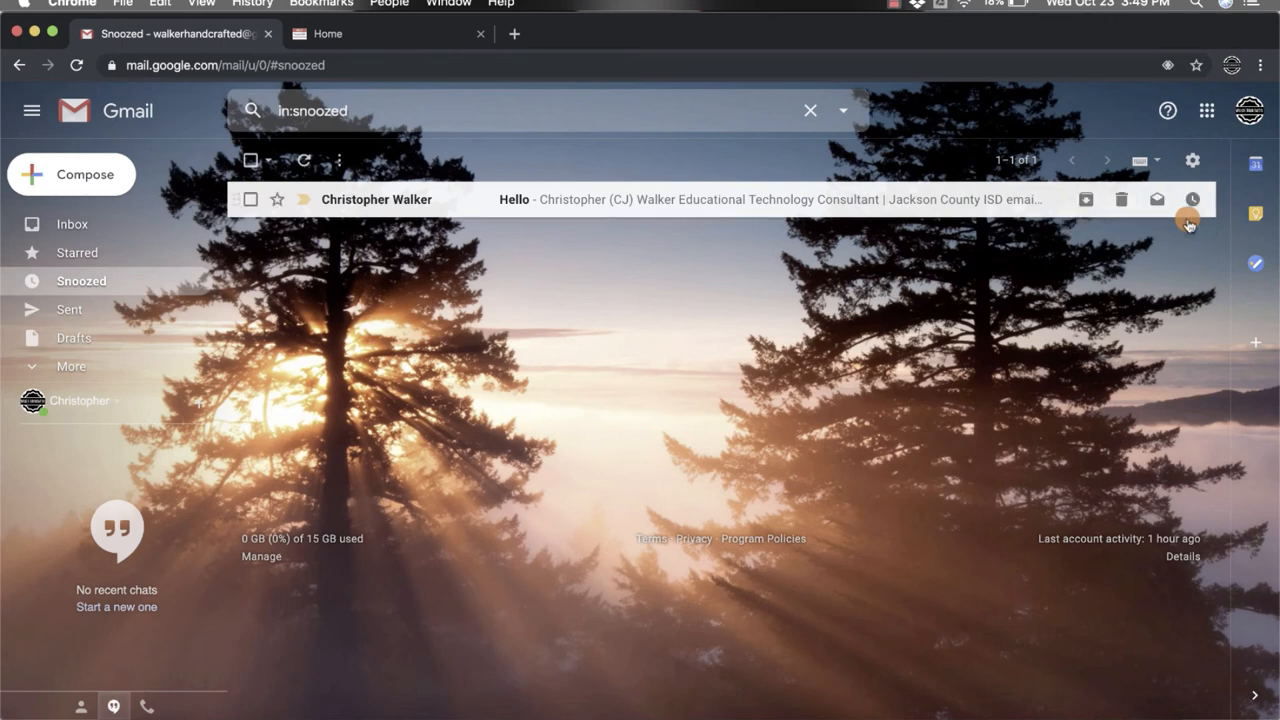
# Unsnooze the 'Hello' email from its row's snooze menu
pyautogui.click(1192, 199)
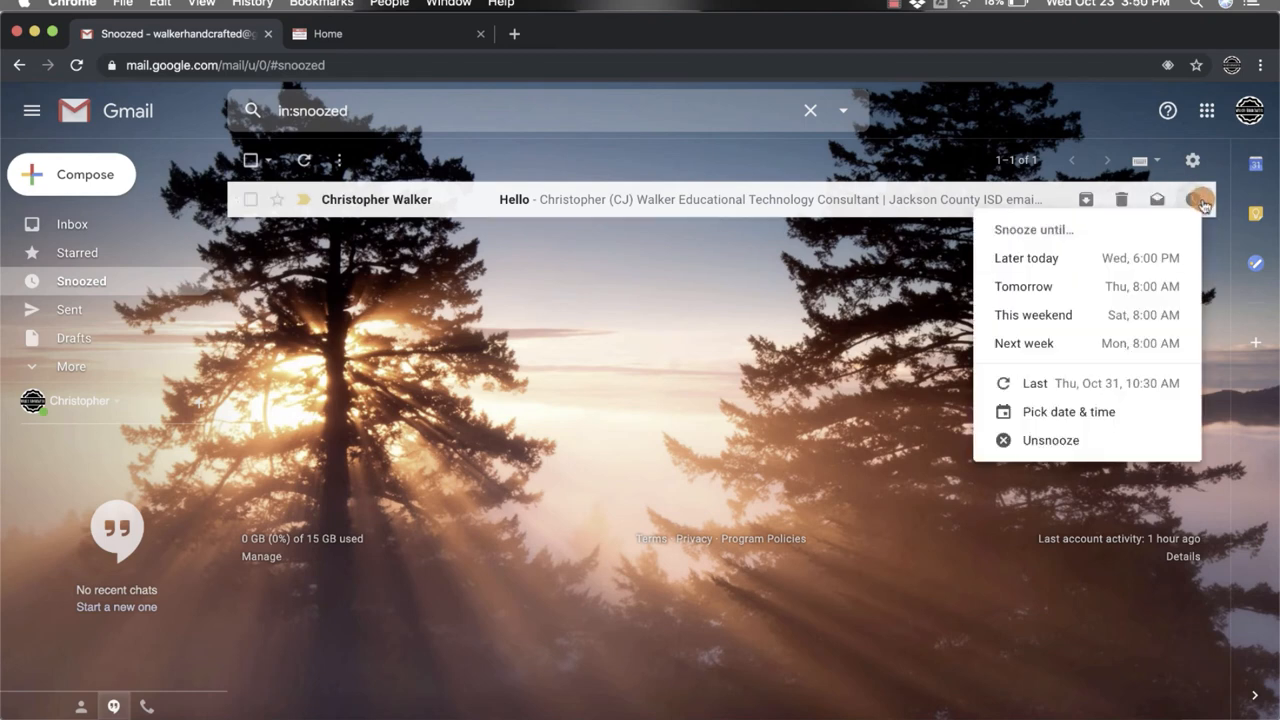
pyautogui.moveTo(1068, 411)
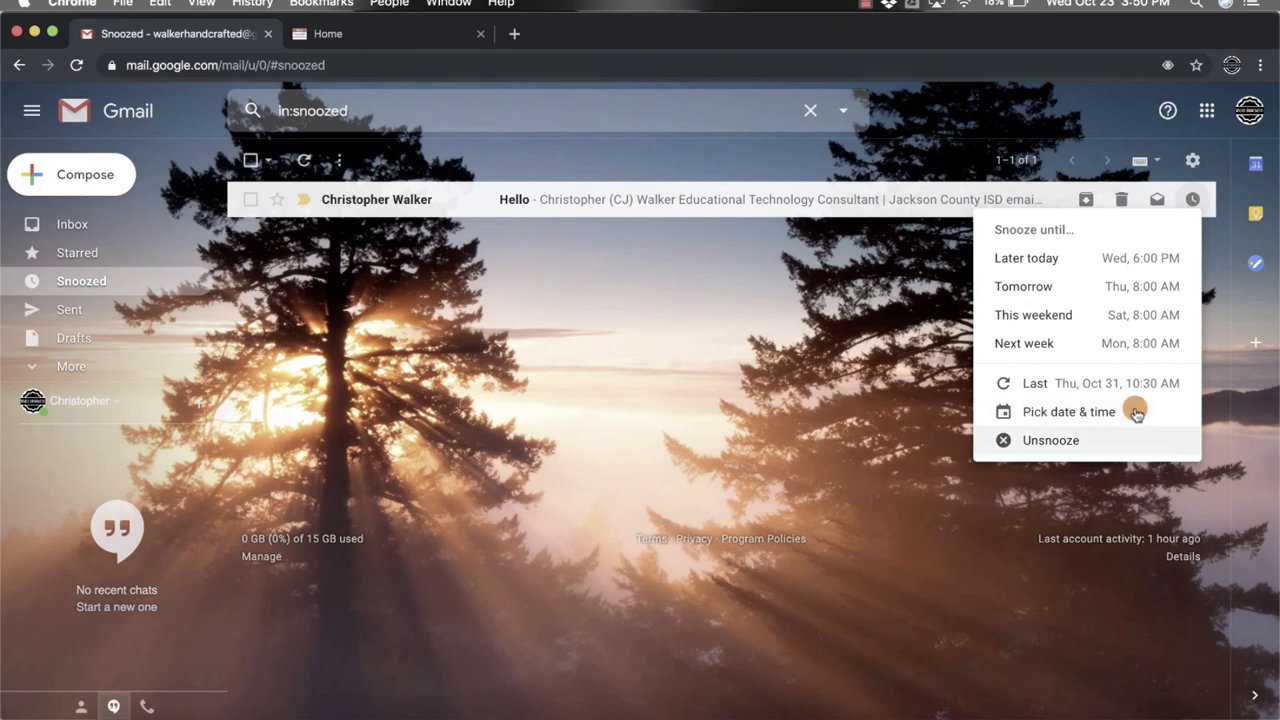
pyautogui.moveTo(1040, 440)
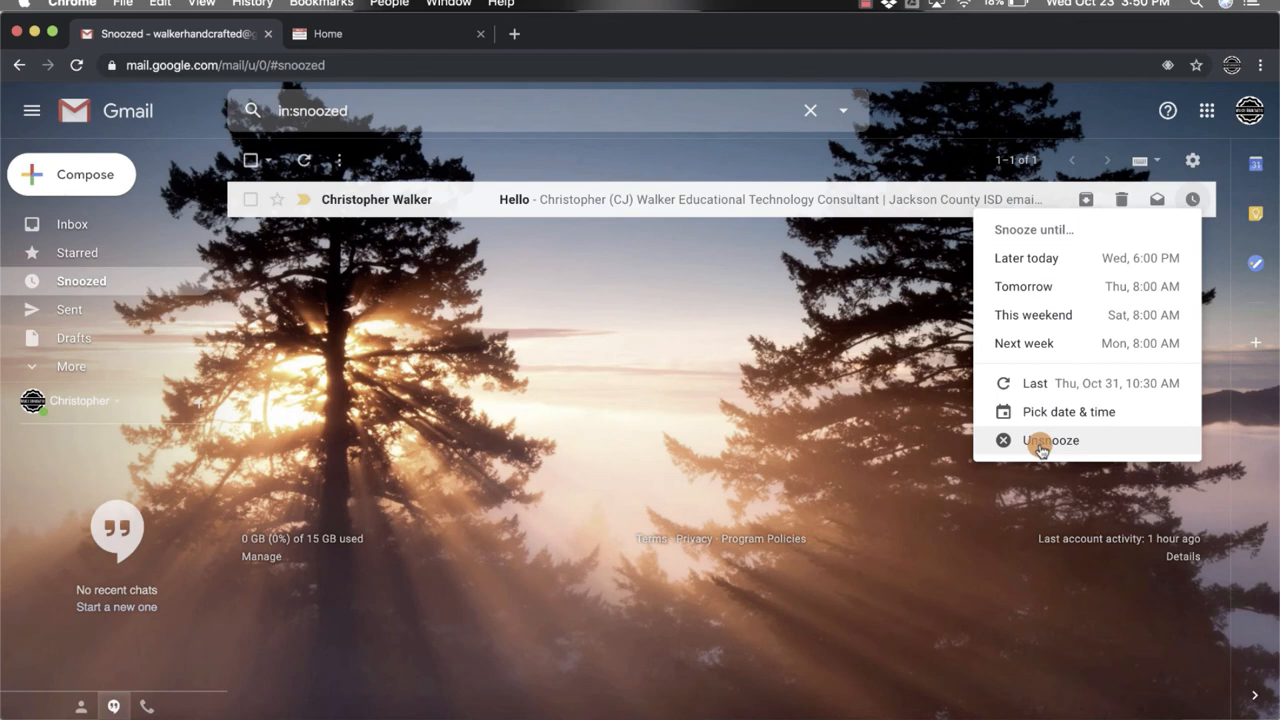
pyautogui.click(1050, 440)
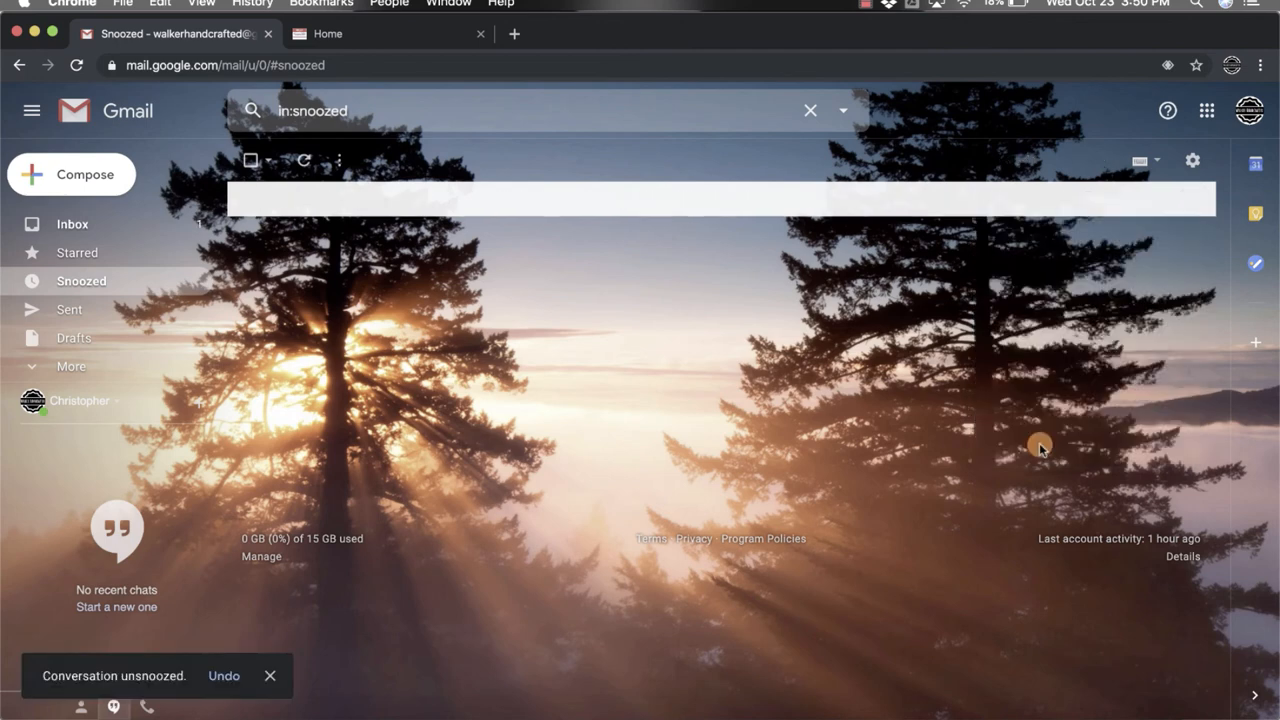
pyautogui.moveTo(940, 420)
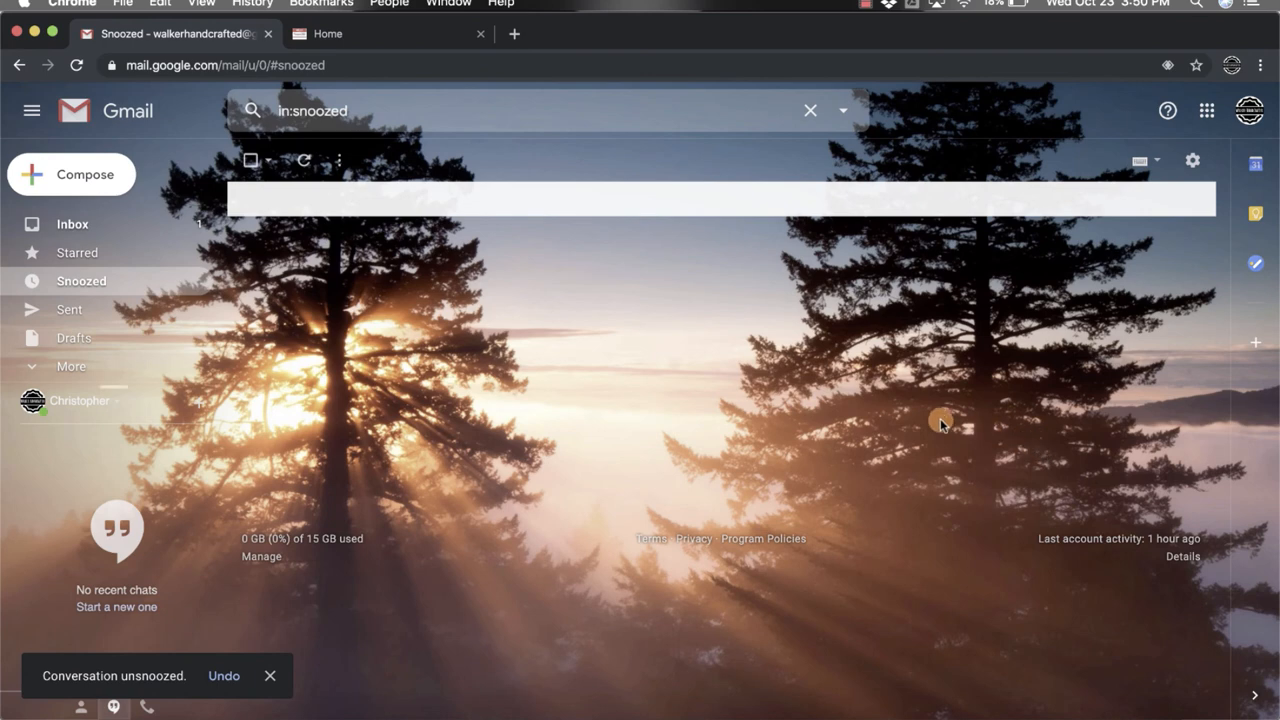